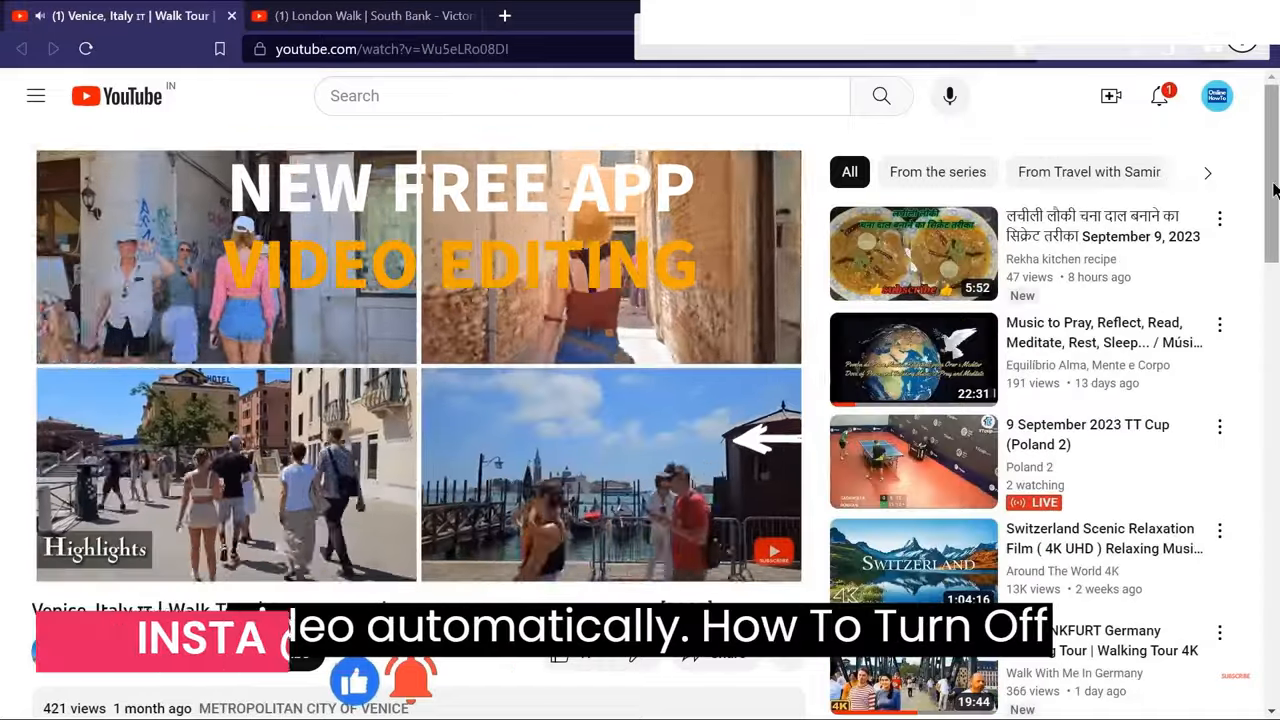
Open the project in the editor and show its options menu with Export and Aspect ratio
click(370, 16)
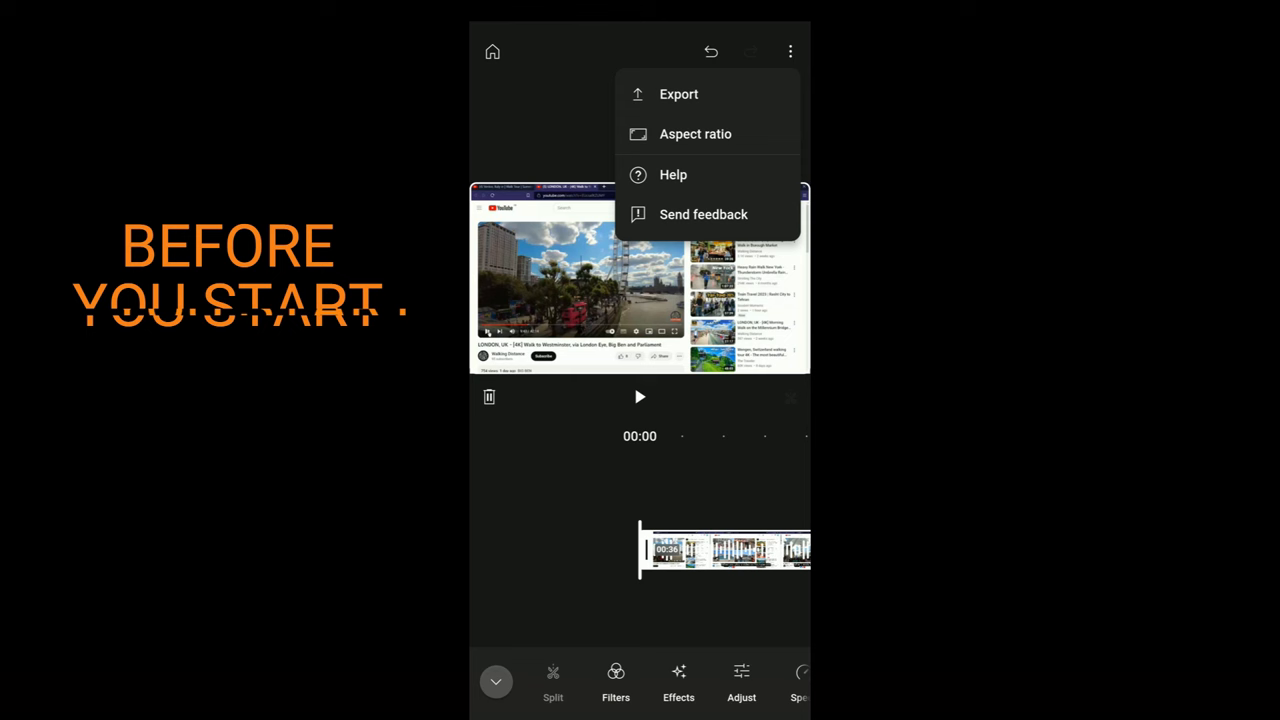
Choose the 16 x 9 widescreen aspect ratio and save it
click(696, 134)
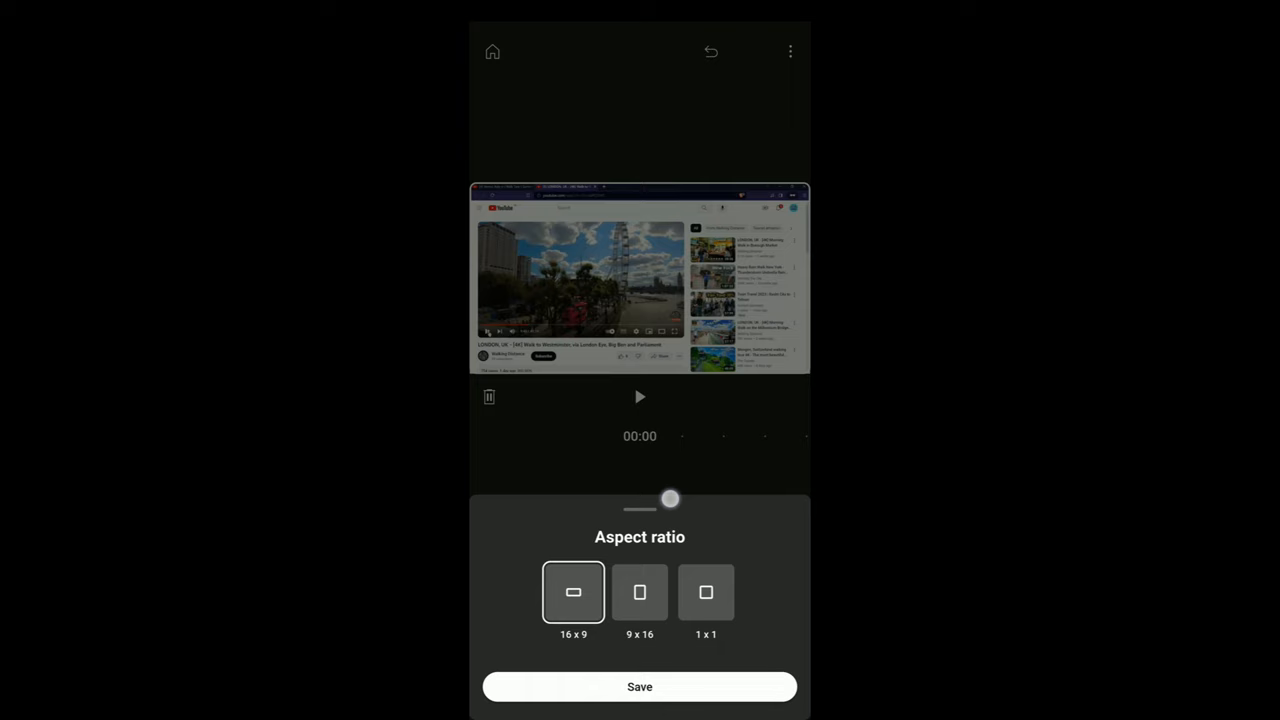
click(640, 686)
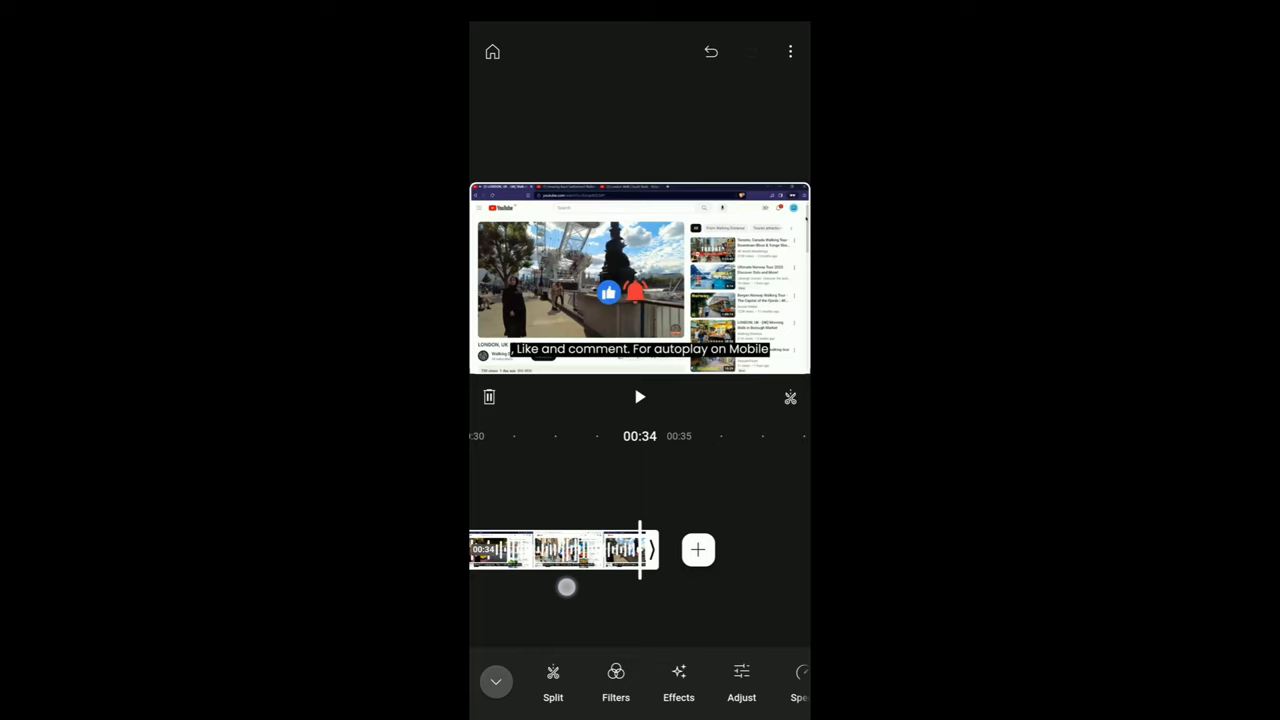
Trim the first clip and add the remaining clips to the timeline
click(640, 396)
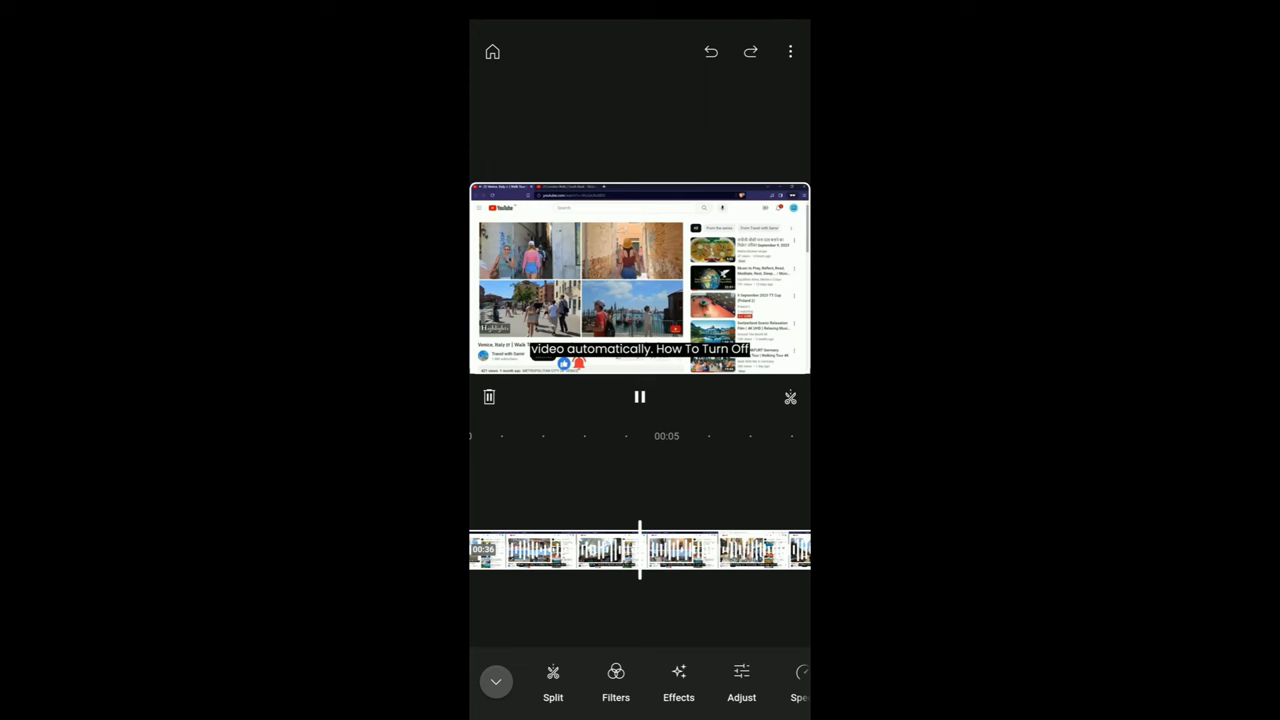
click(640, 396)
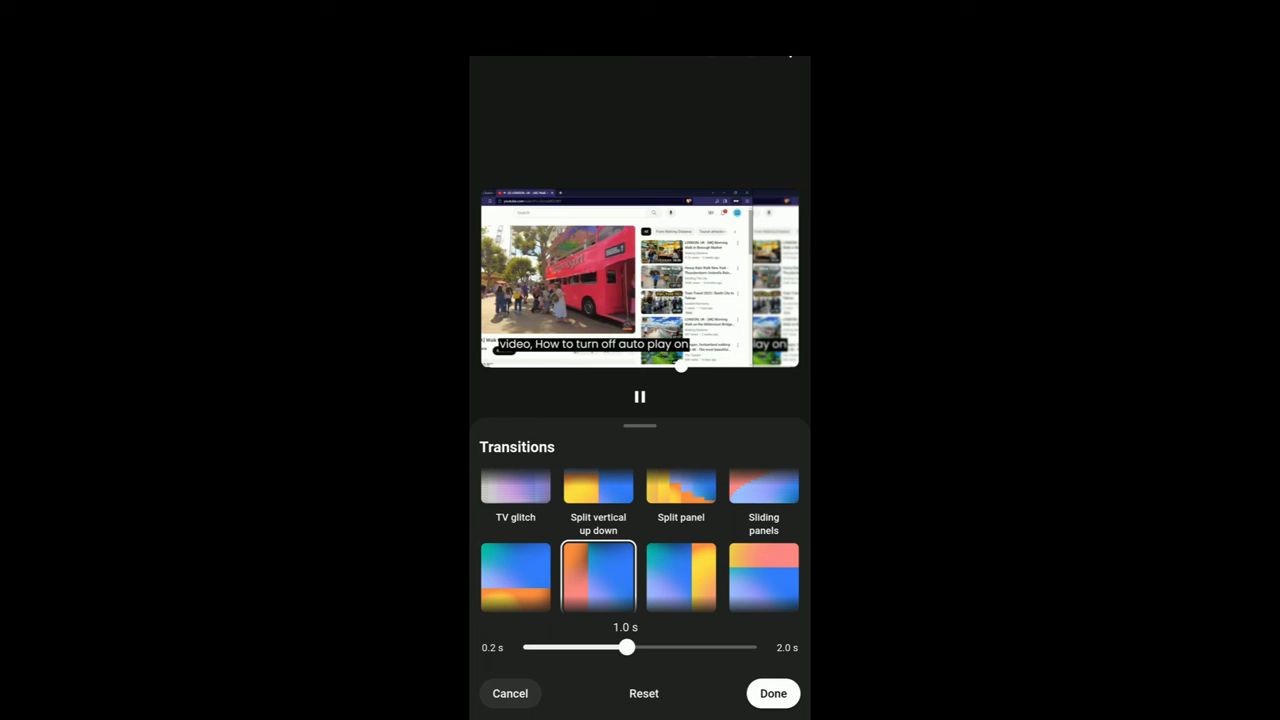
Join the two clips with a transition style kept at 1.0 s duration
click(772, 692)
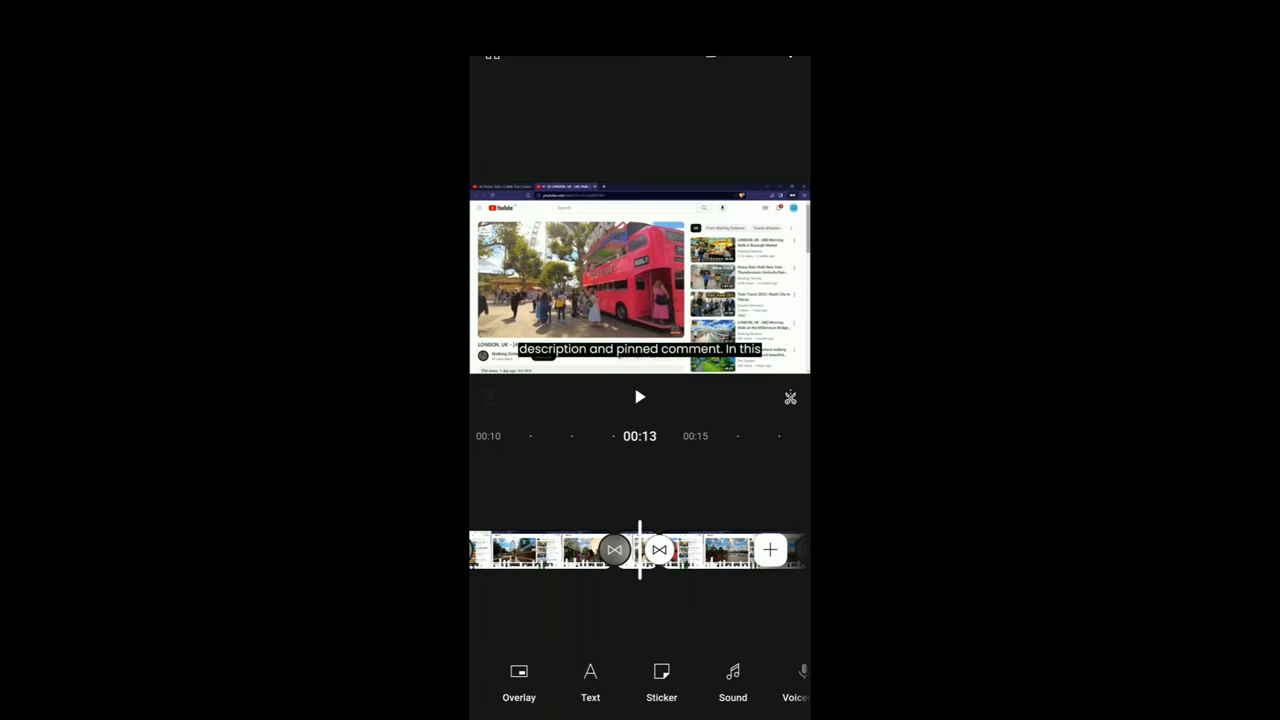
click(660, 550)
text(YouTube Create)
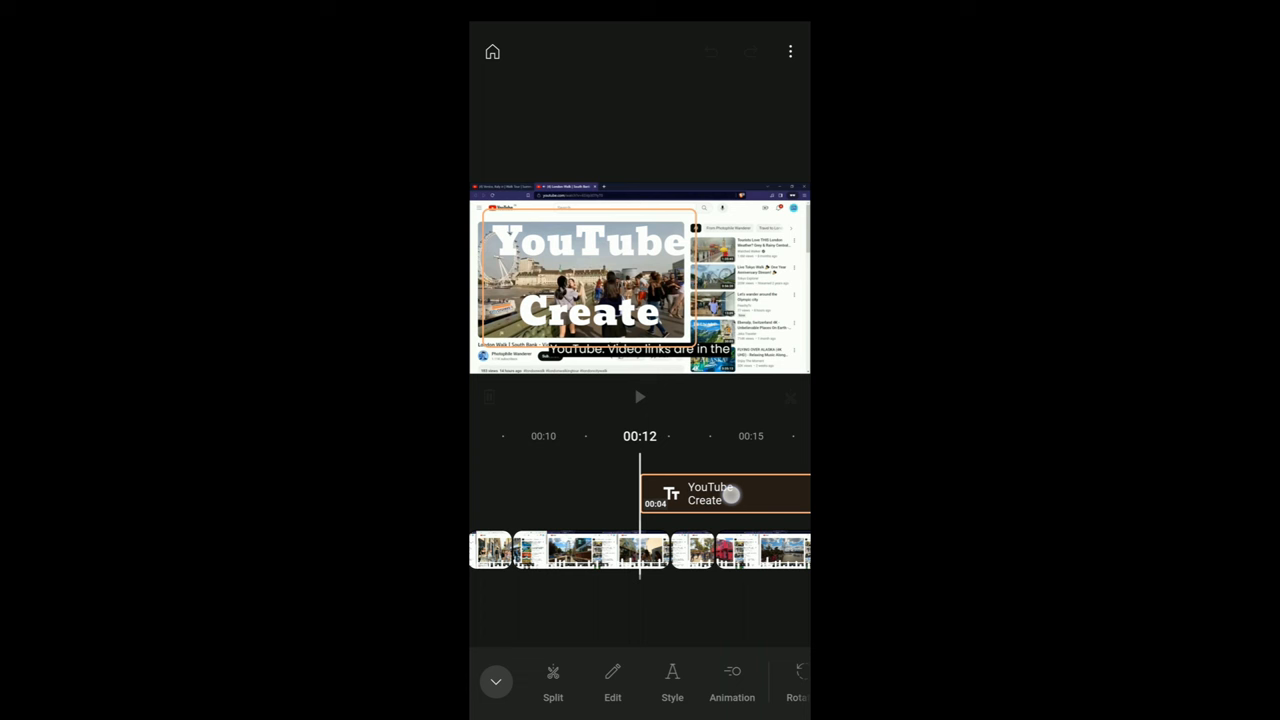
Add a text layer reading 'YouTube Create' above the clip
click(672, 680)
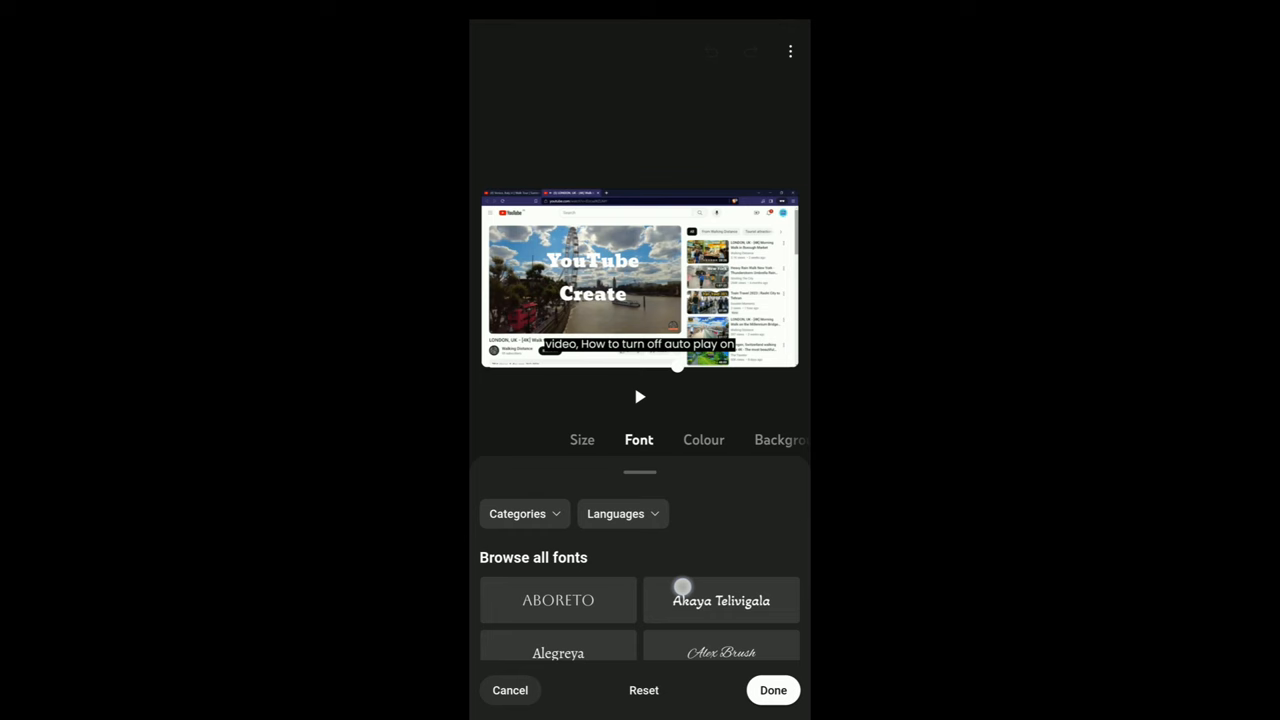
Give the title a new font, a coloured rounded background and a coloured outline
click(638, 440)
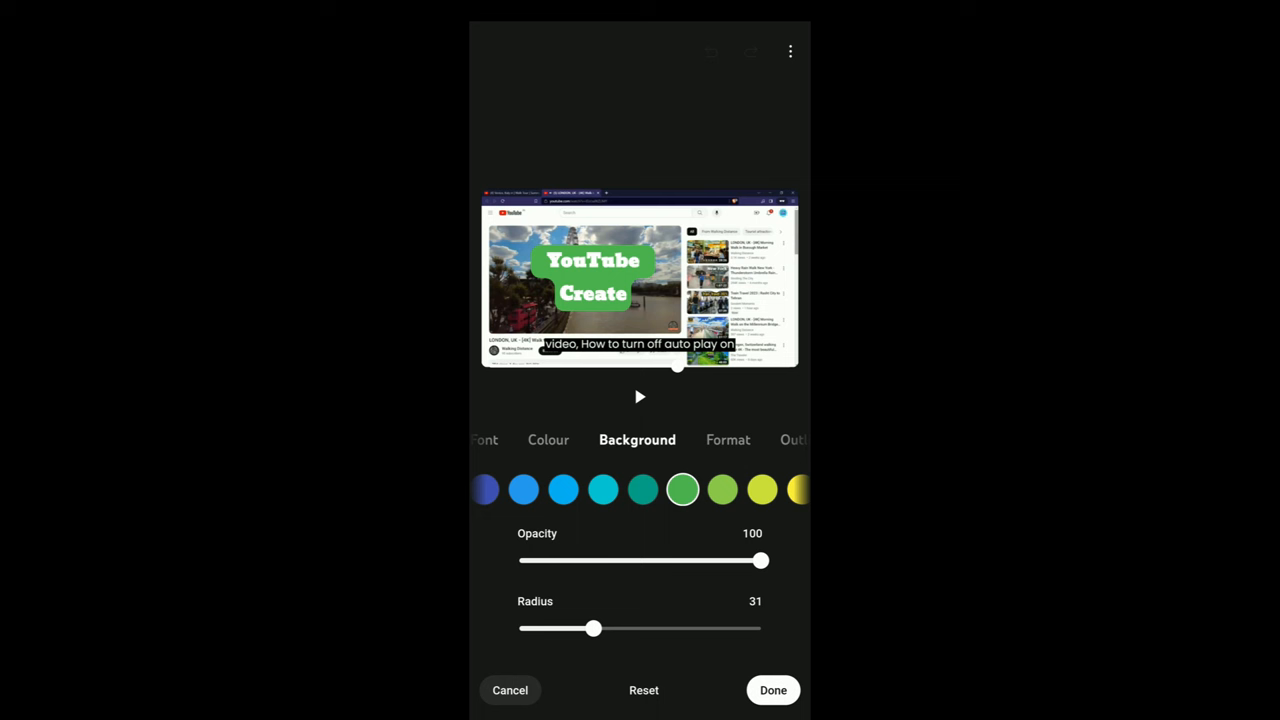
click(526, 488)
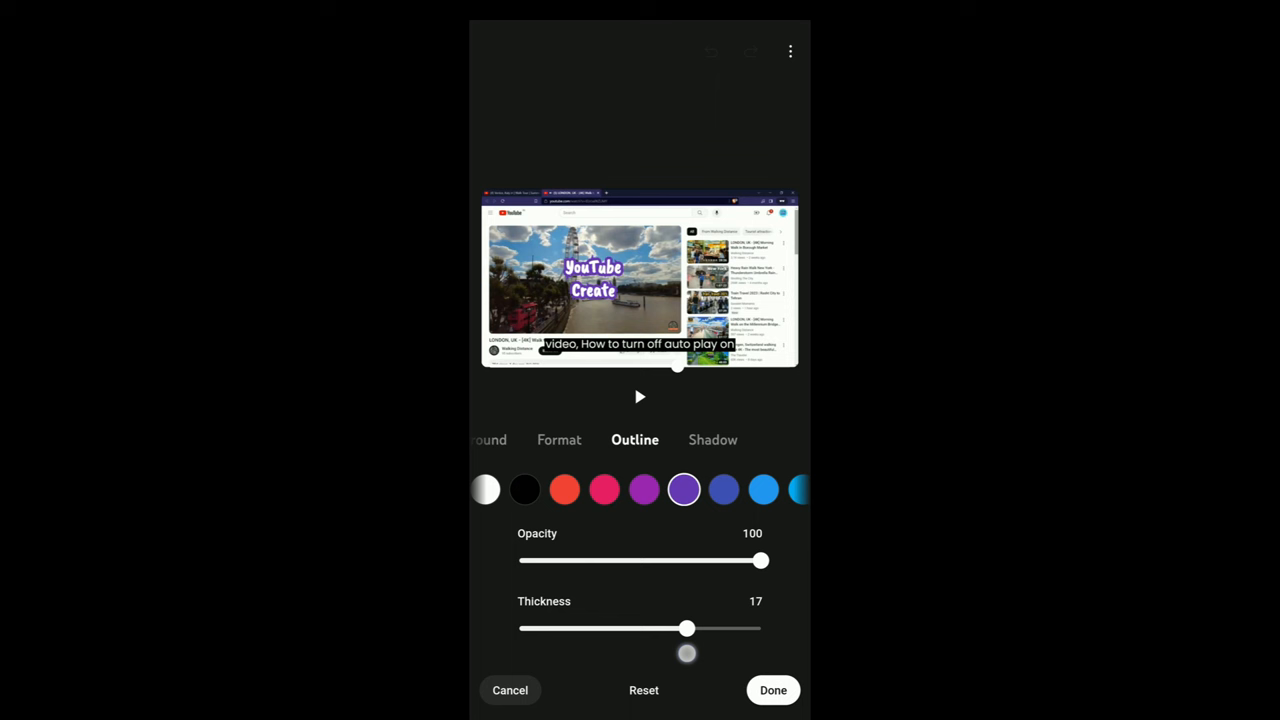
click(712, 440)
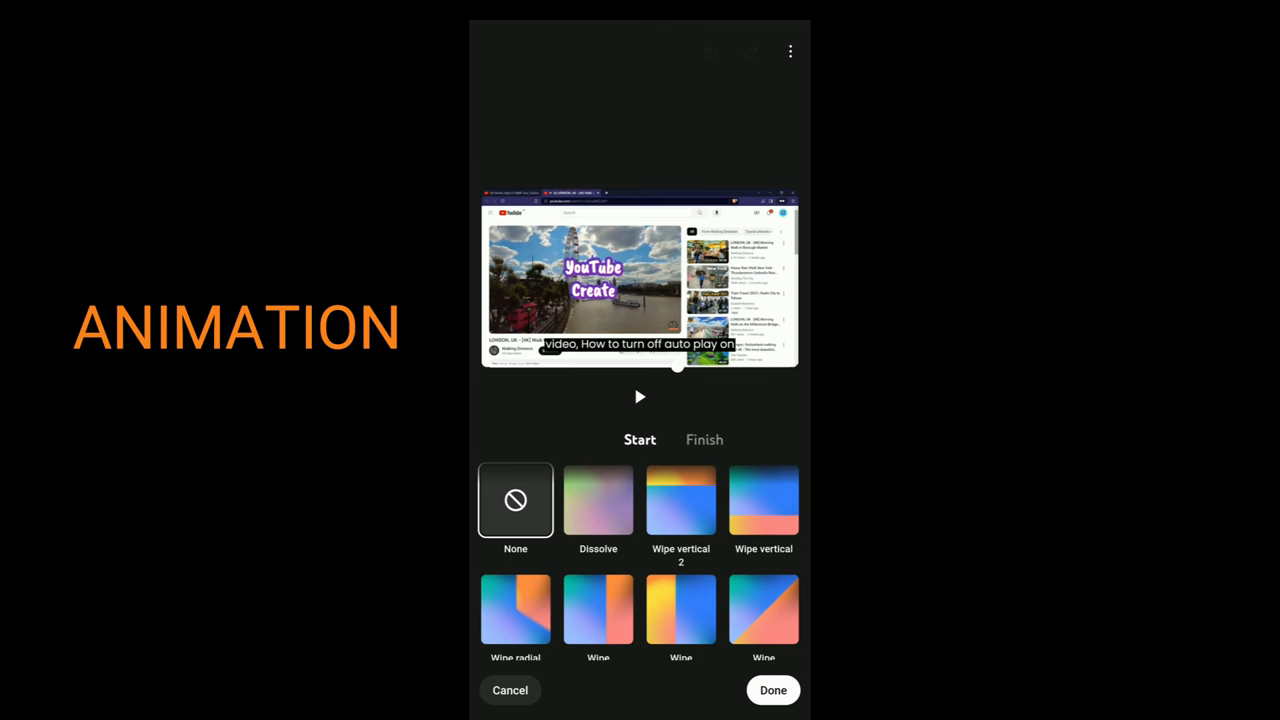
Set a Start animation and a 'Whip pan right' Finish animation with adjusted durations
click(598, 490)
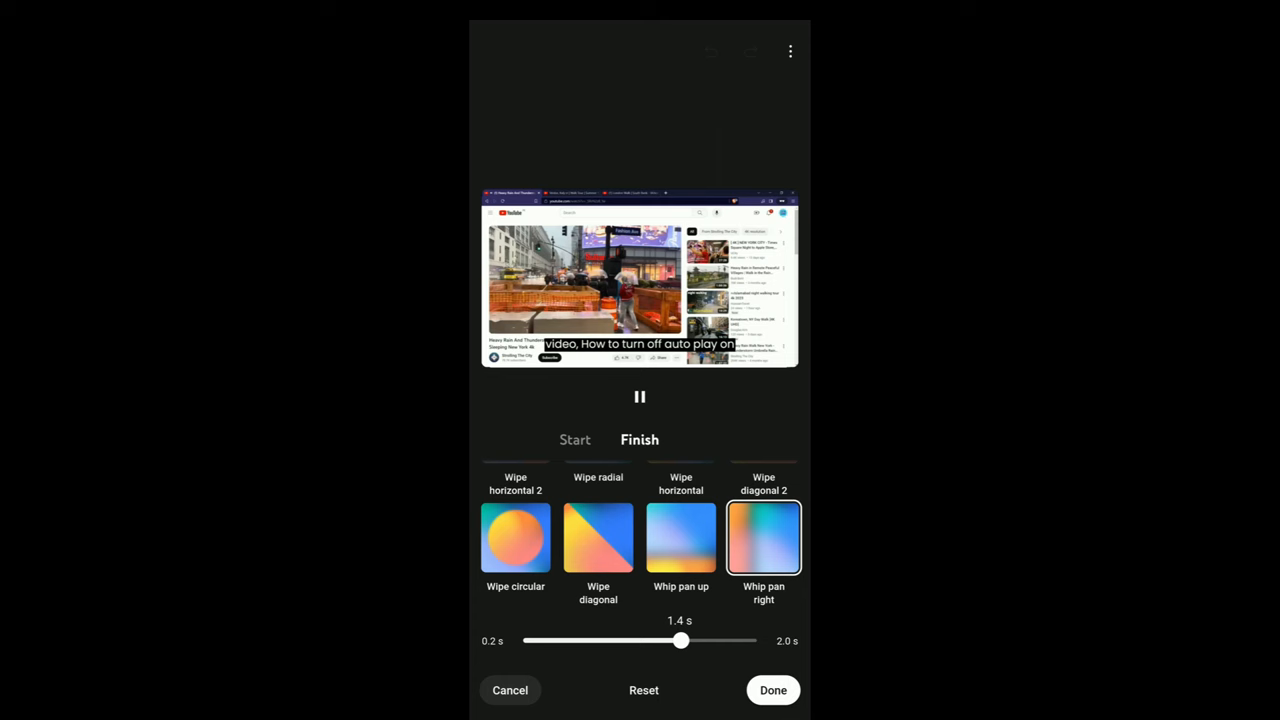
click(576, 440)
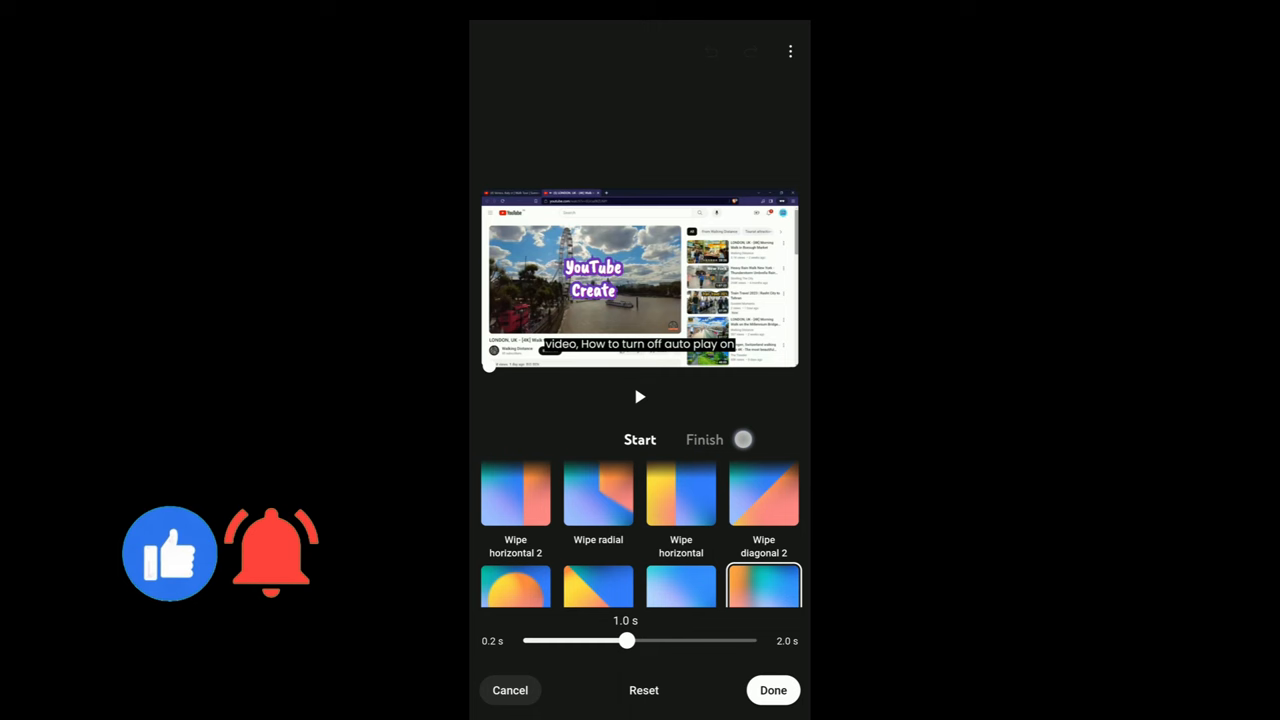
drag(628, 640, 720, 640)
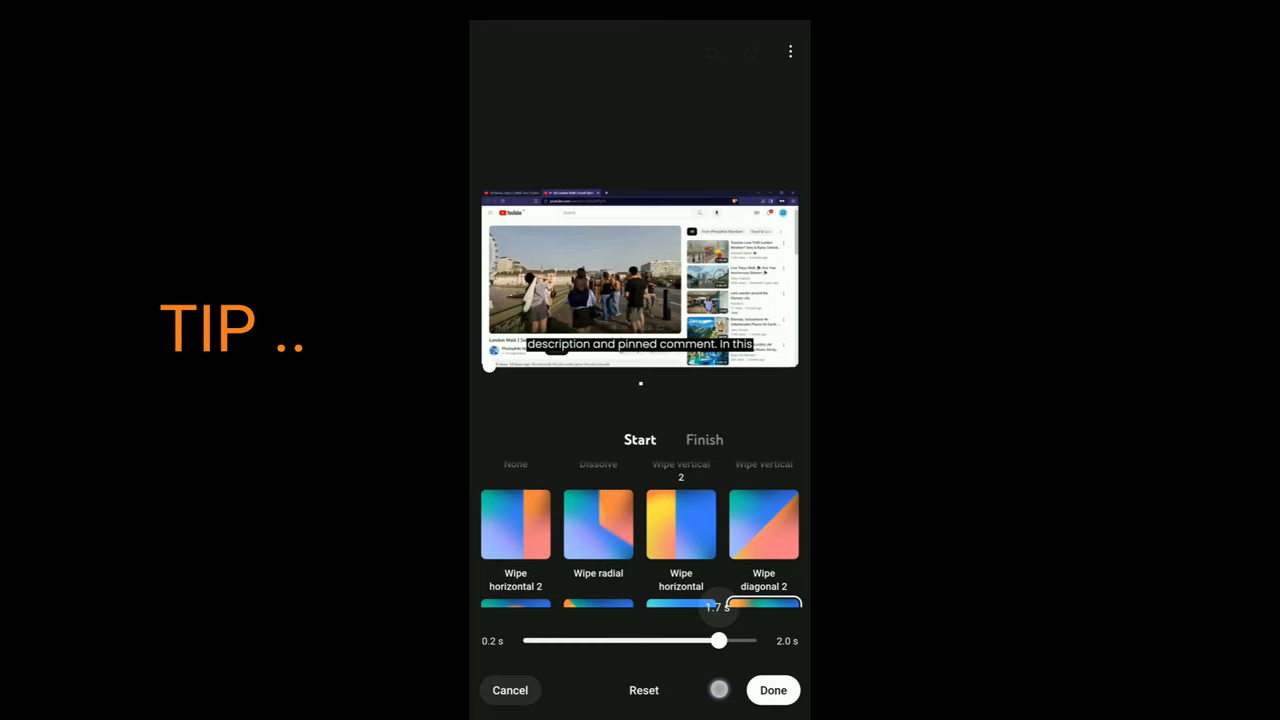
click(772, 690)
text(Video)
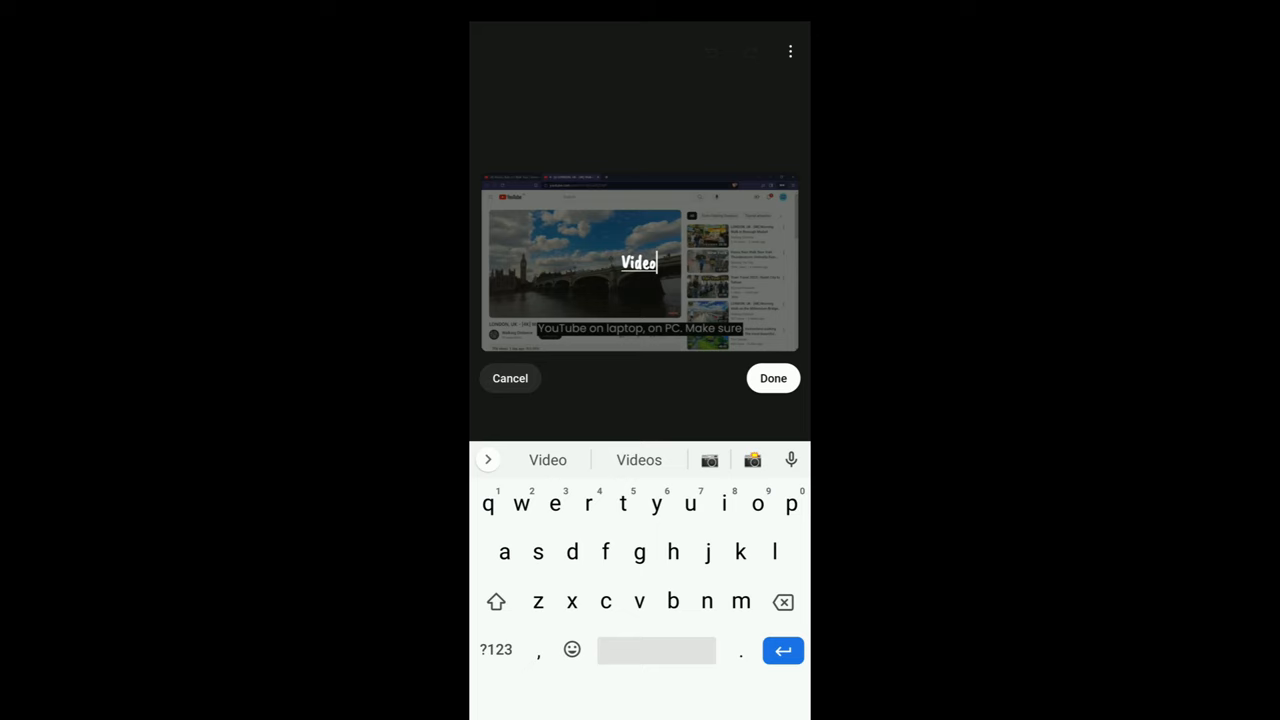
Add a second caption reading 'Video' over a later clip
click(772, 378)
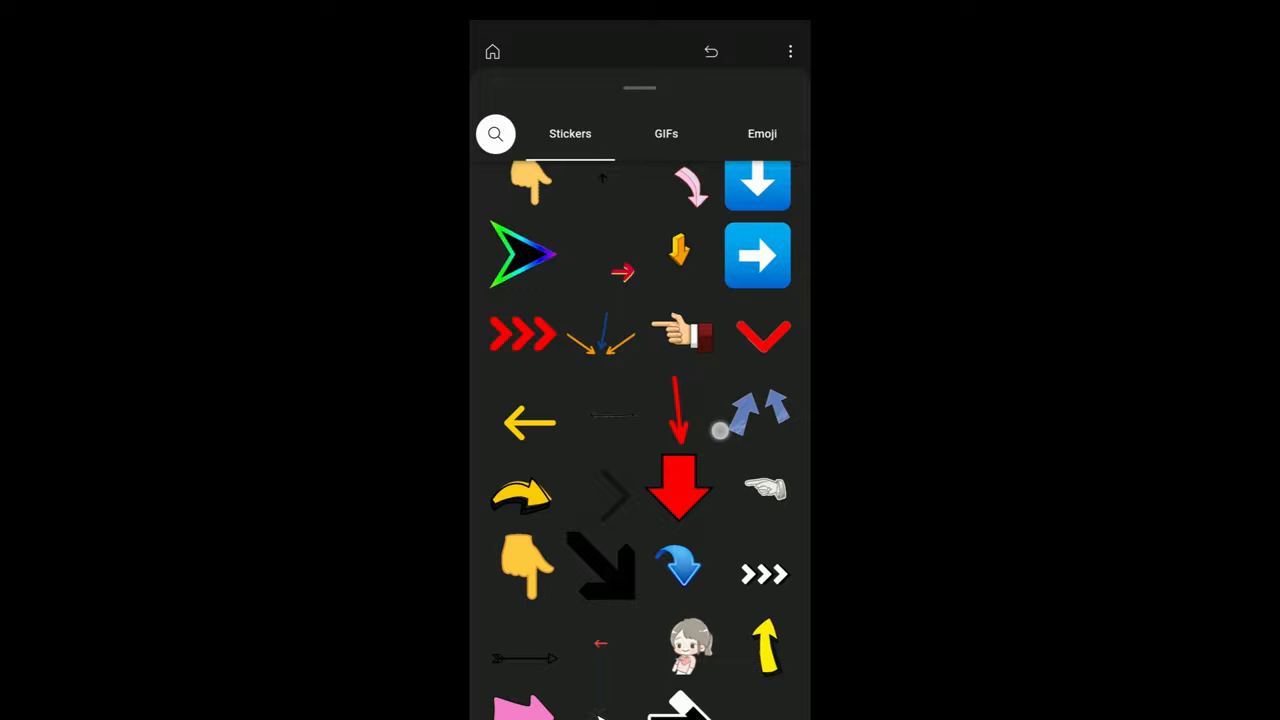
Search the sticker library for arrow stickers
click(762, 132)
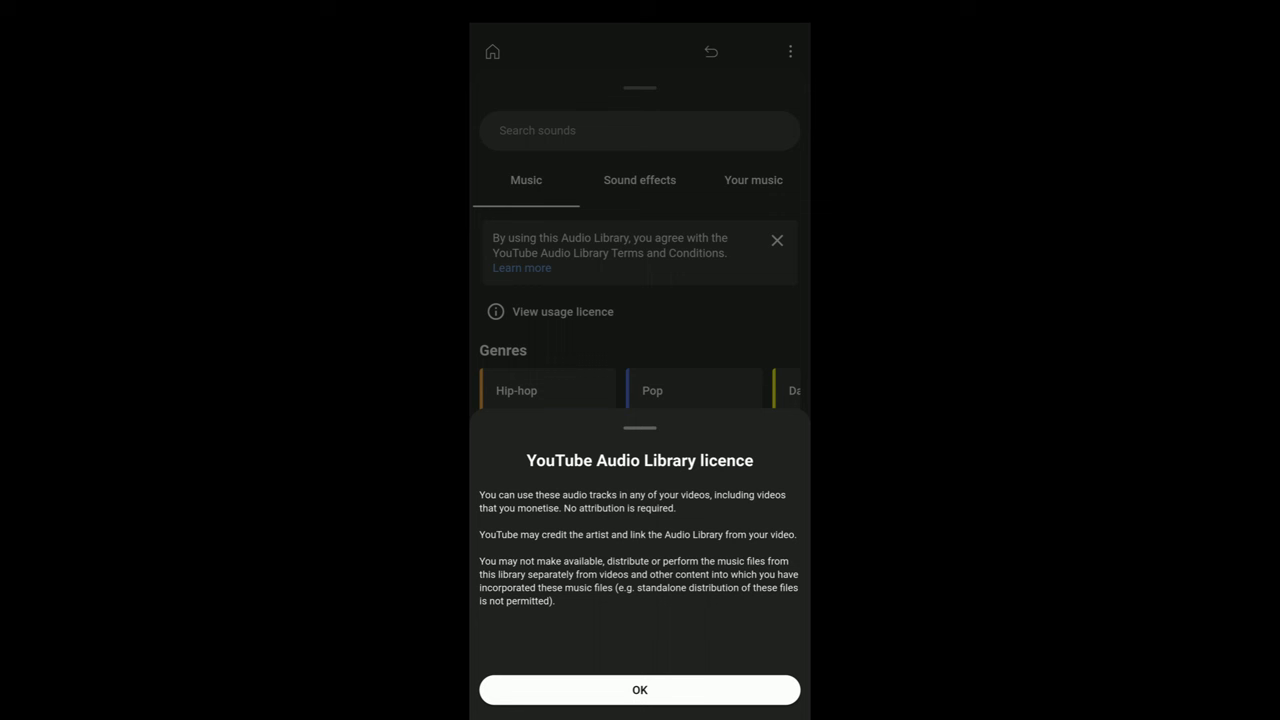
Acknowledge the YouTube Audio Library usage licence terms
click(640, 690)
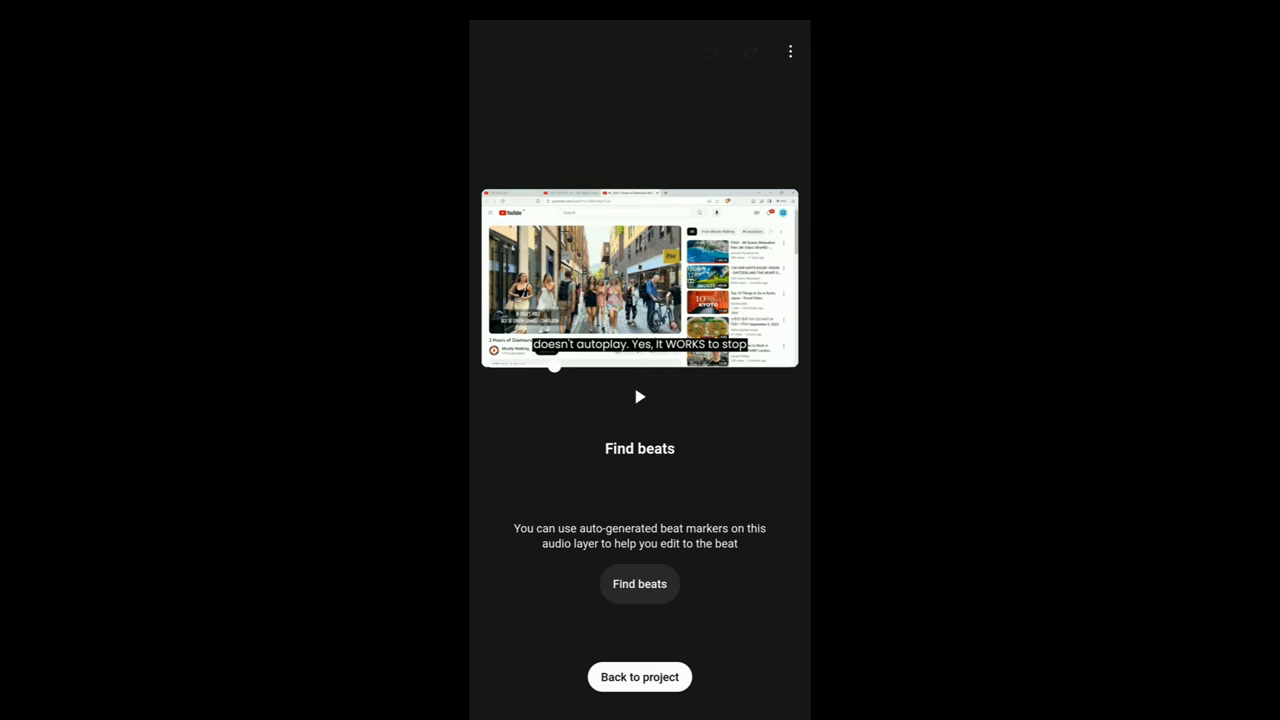
Run Find beats on the music layer and return to the project during analysis
click(640, 584)
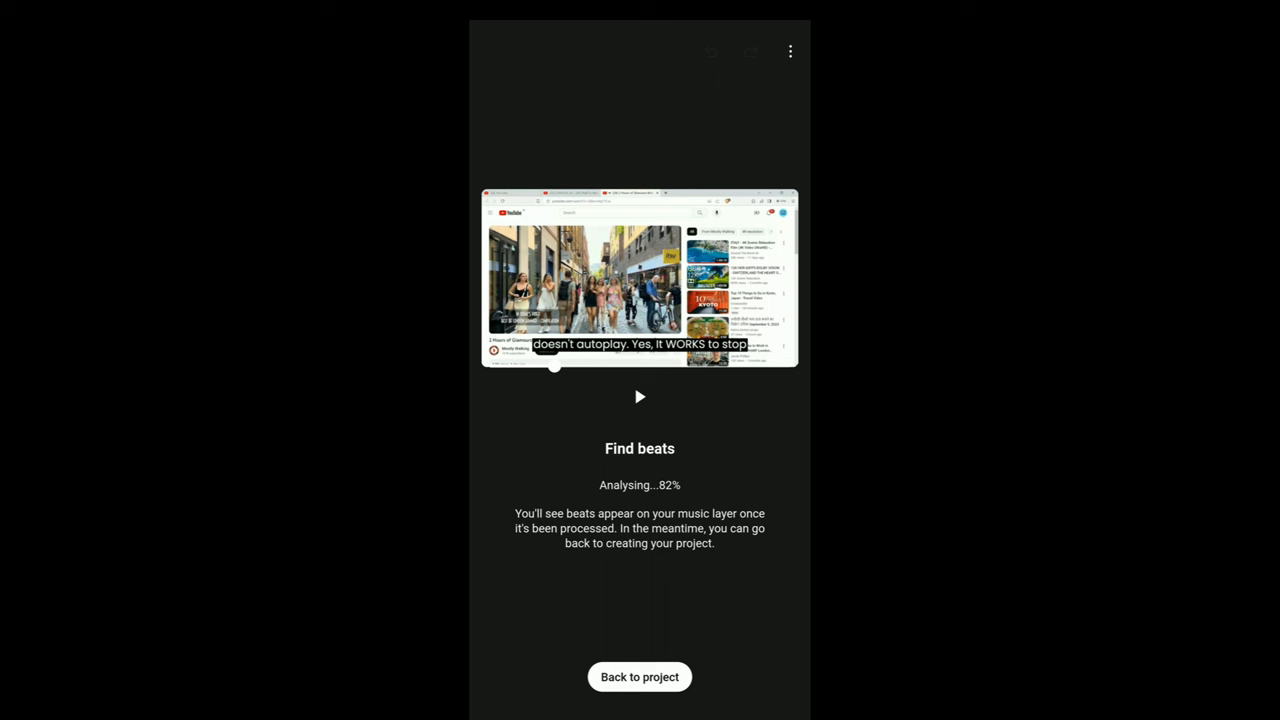
click(640, 676)
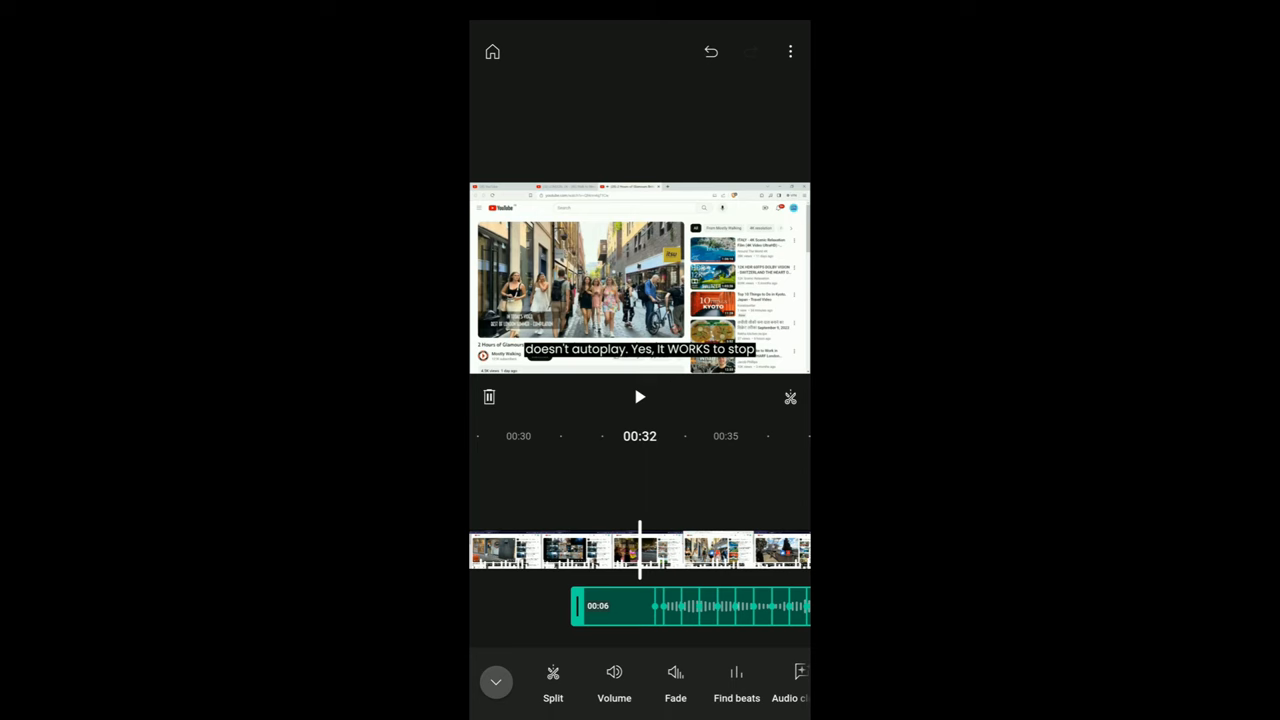
Choose the Pounding On Dinner Table Series effect from the sound effects library
click(800, 680)
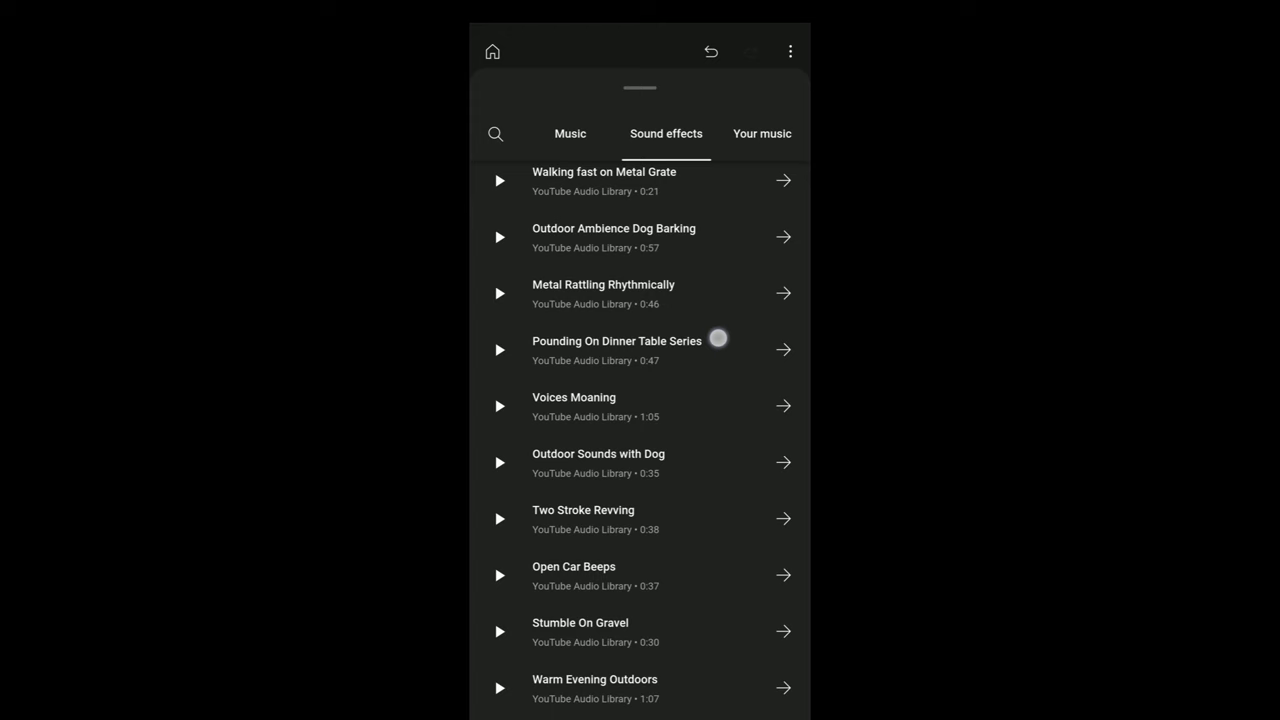
click(762, 132)
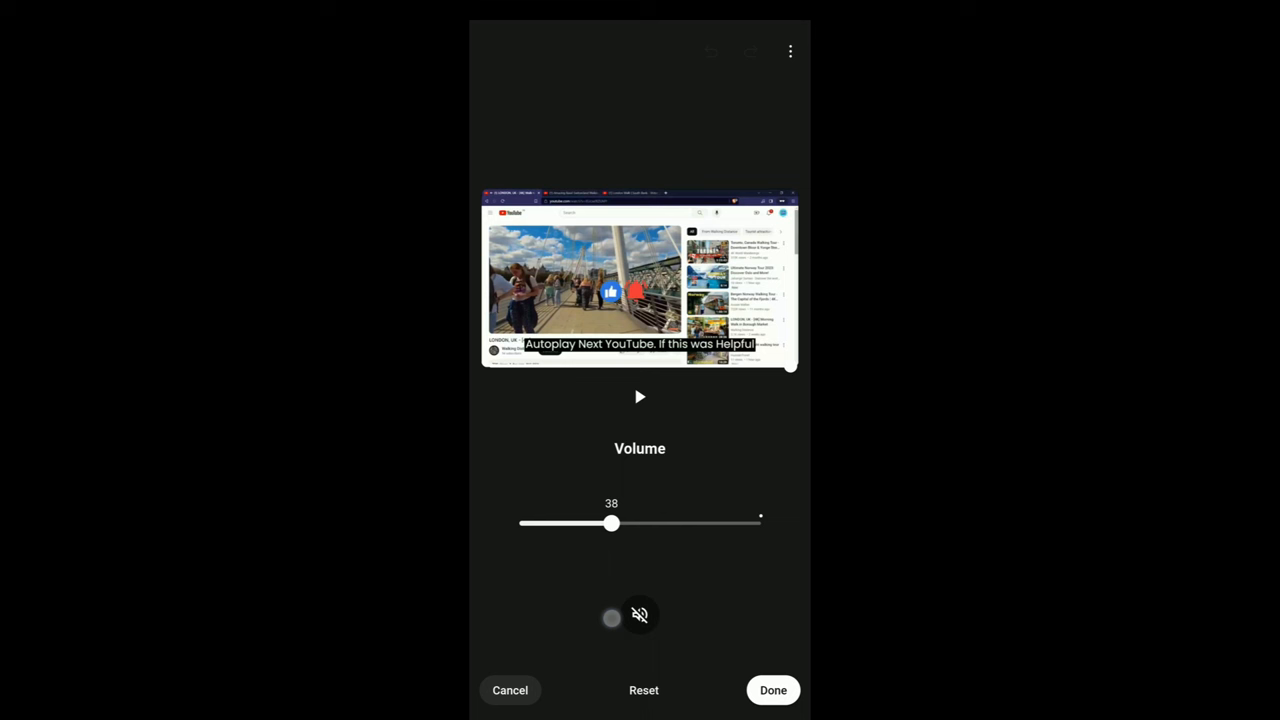
Record a voiceover and place it beneath the Drops of Earth music track
click(772, 690)
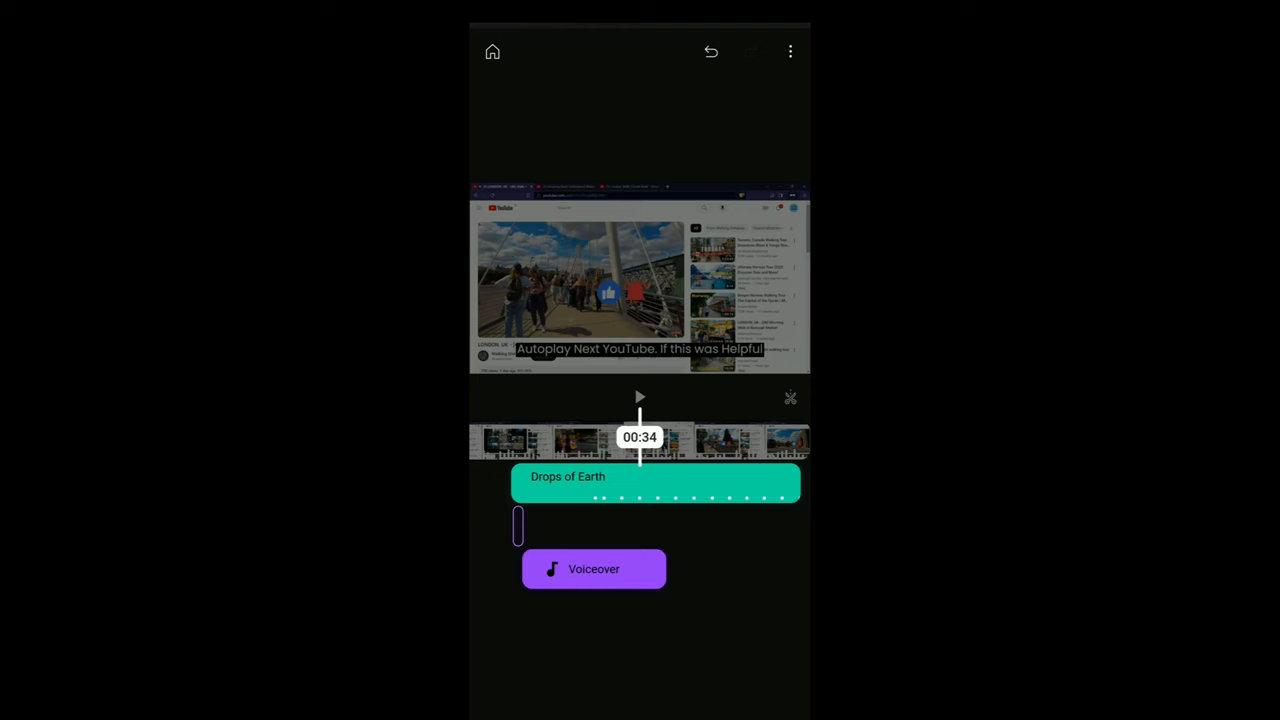
click(594, 568)
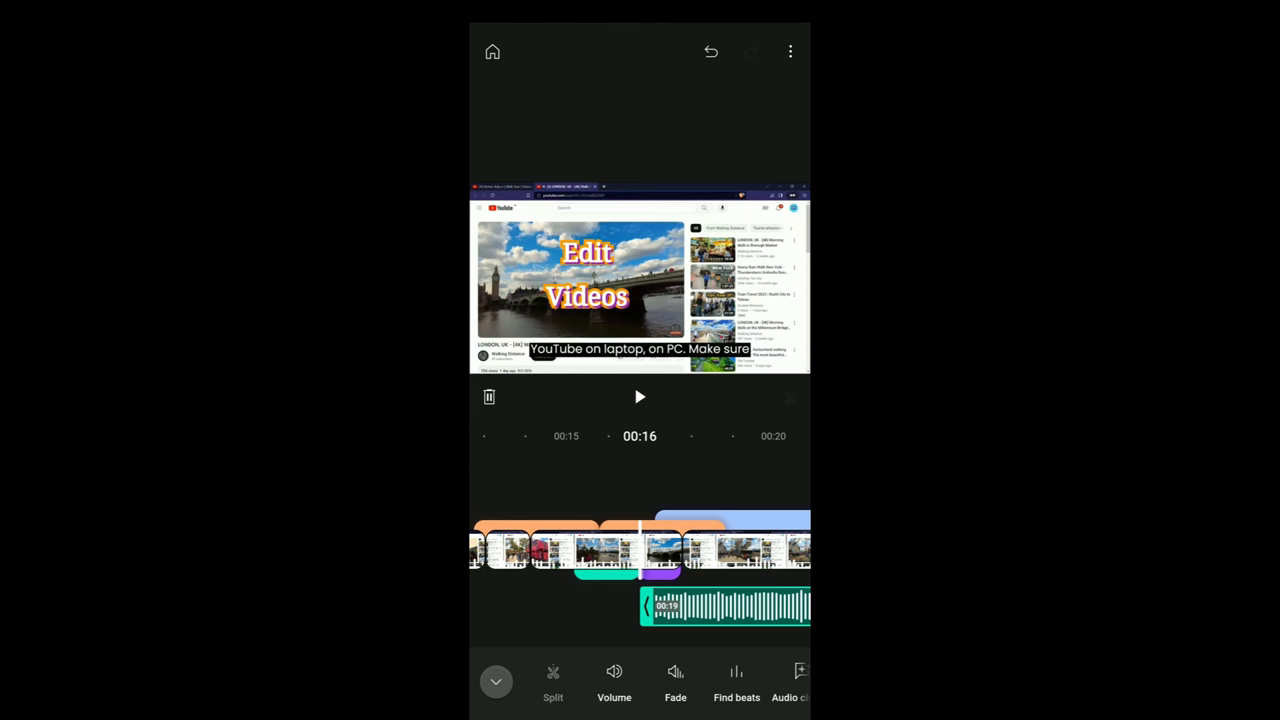
click(676, 680)
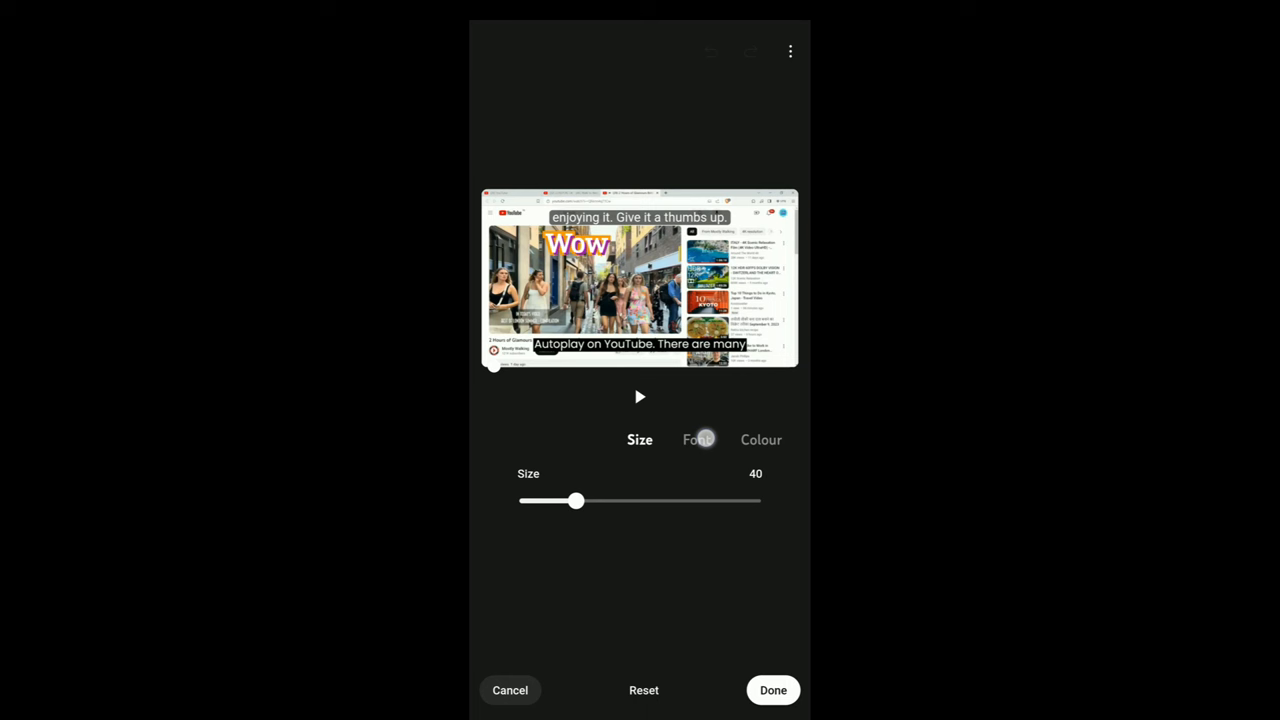
Give the Wow text size 40 and a new font from the font browser
click(698, 440)
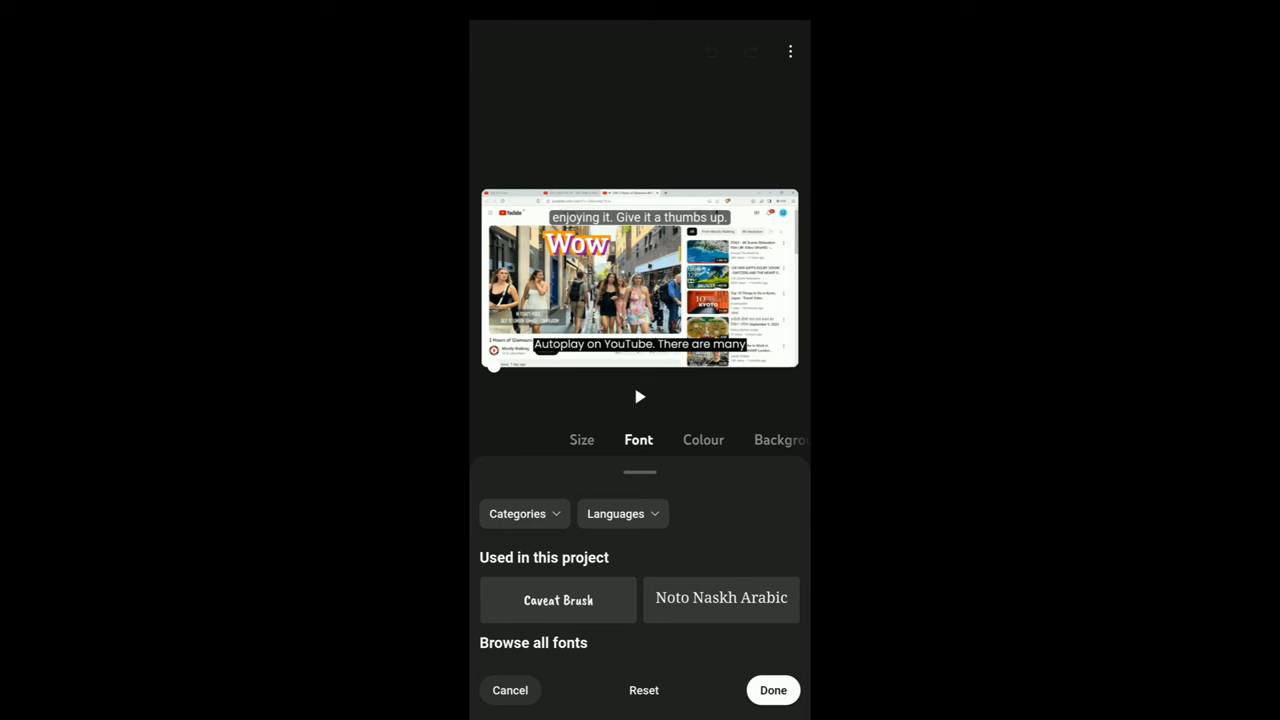
click(772, 690)
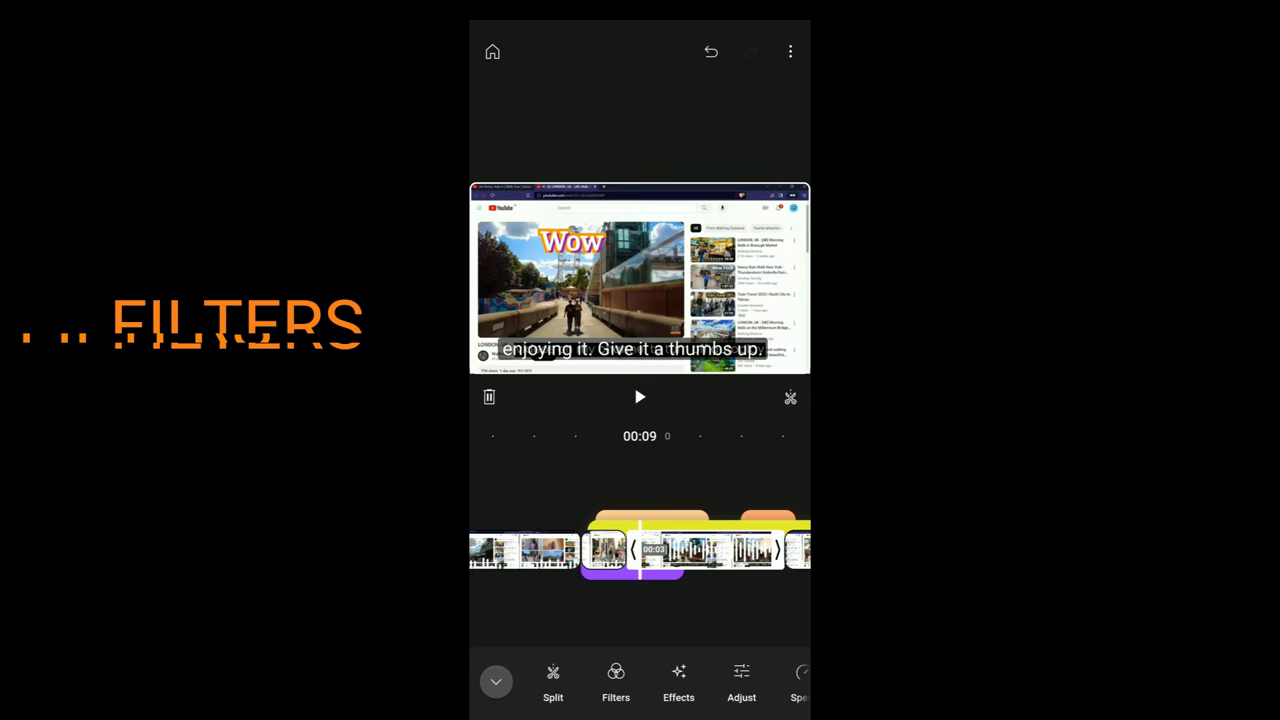
Apply a colour filter such as Moody to the selected clip
click(616, 680)
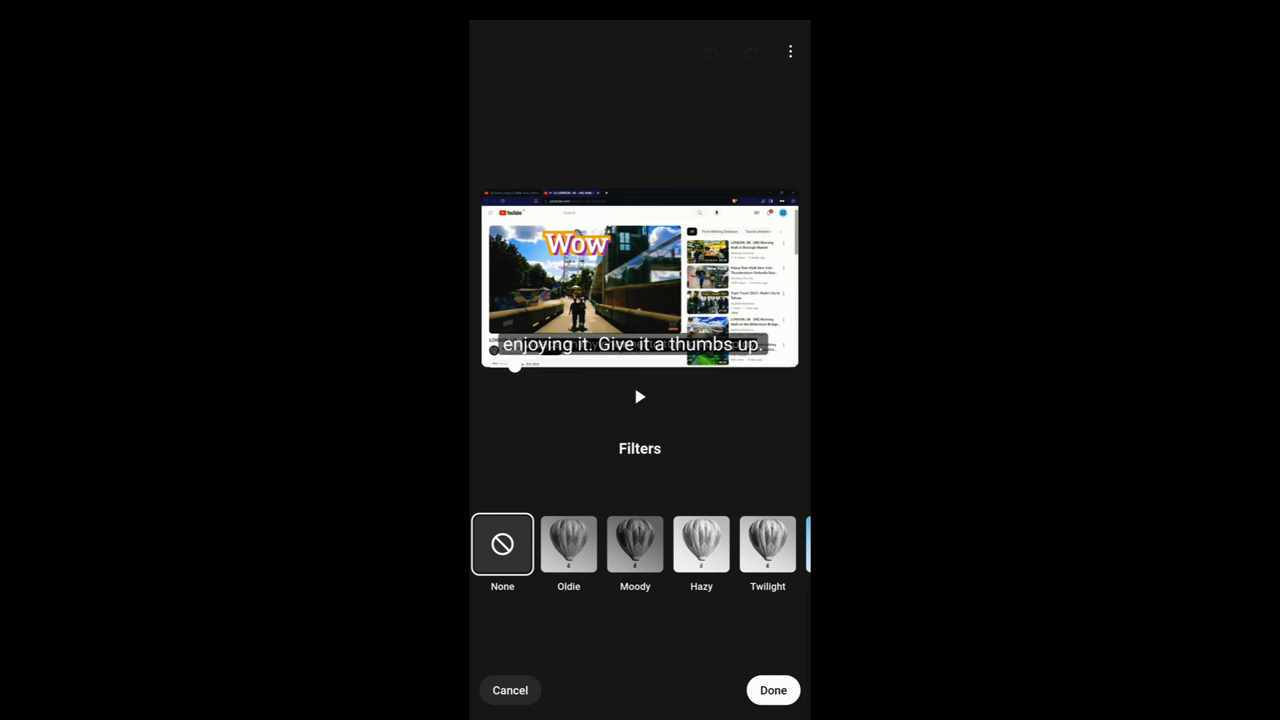
click(772, 690)
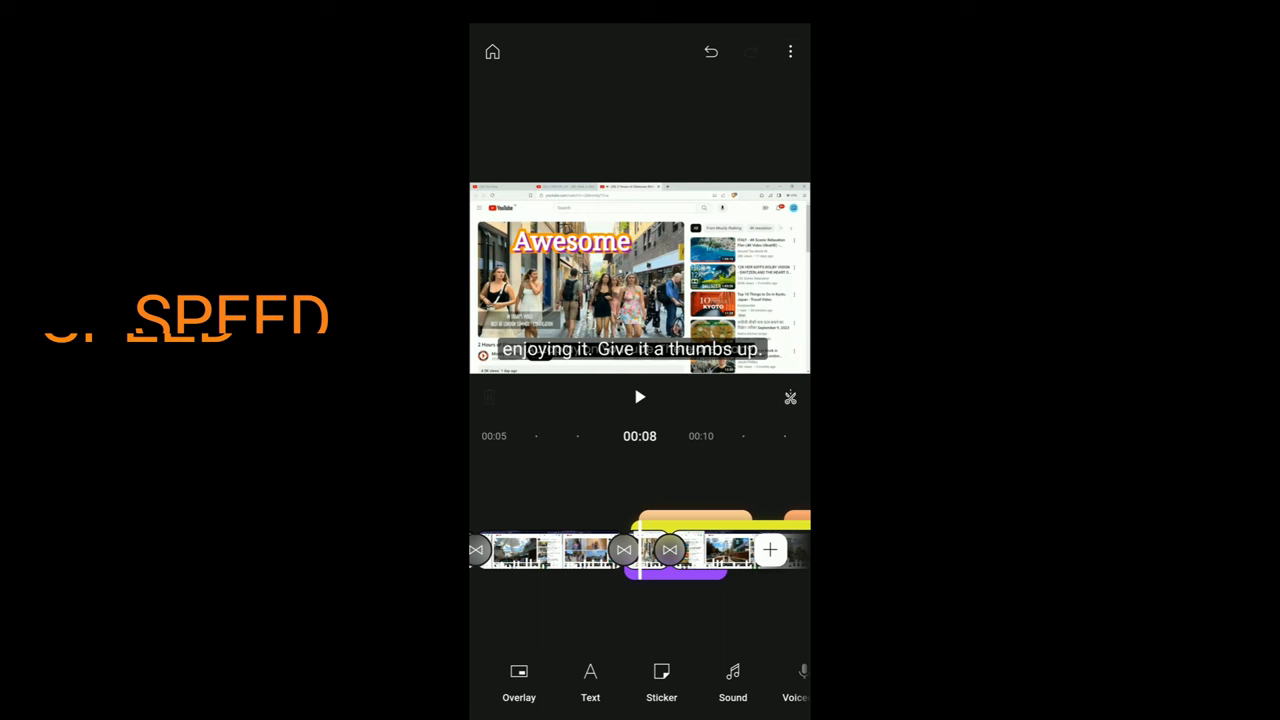
Select the clip and adjust its playback speed with the Speed setting
click(676, 548)
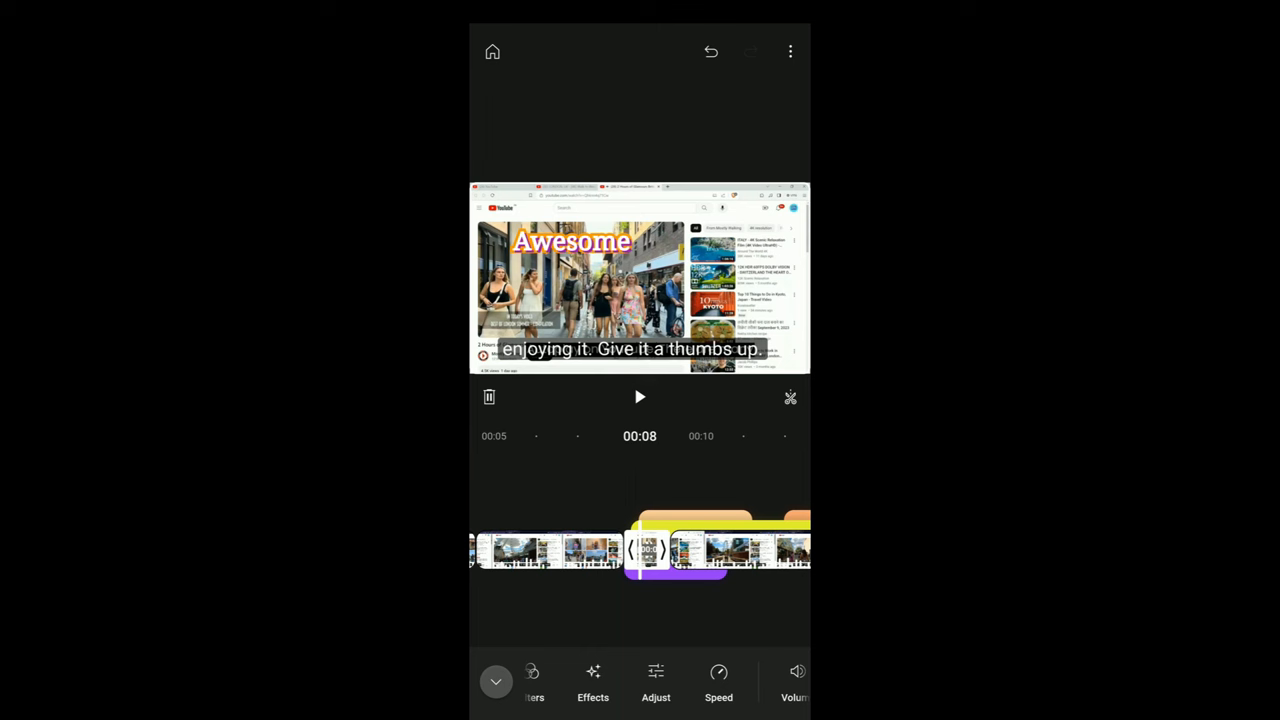
click(718, 672)
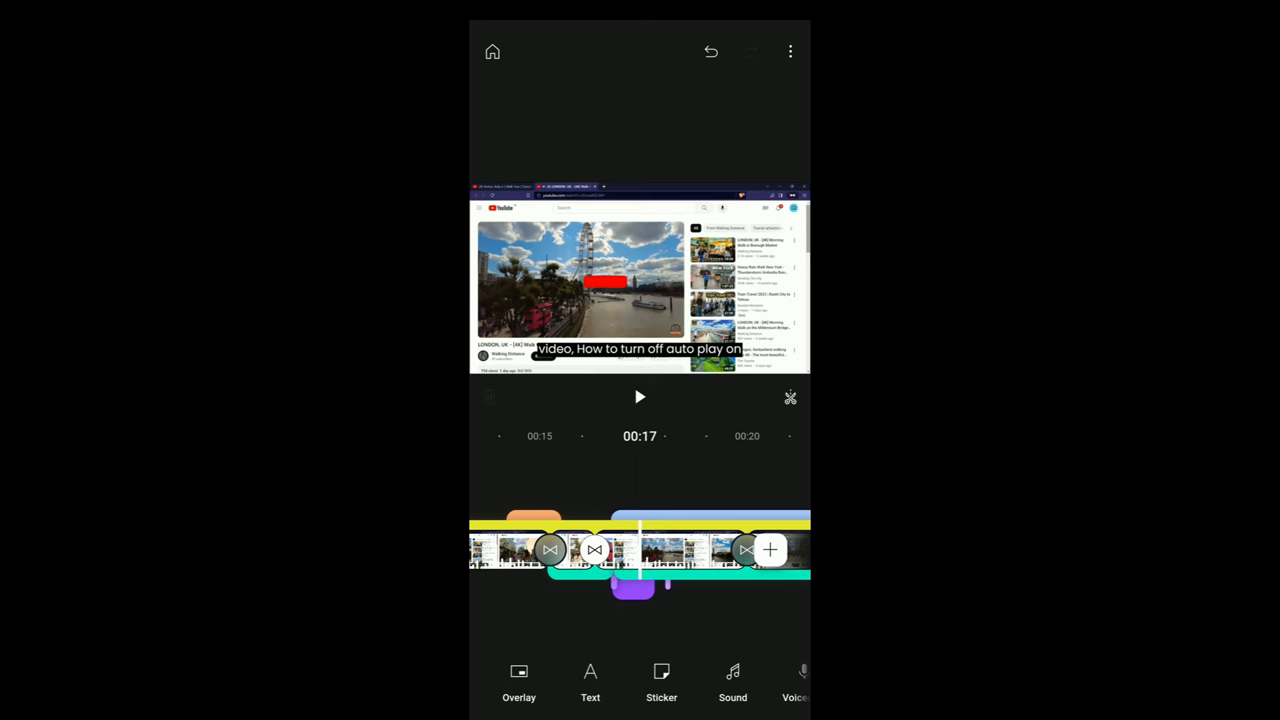
Import the emoji video from the gallery as an overlay above the main clips
click(770, 550)
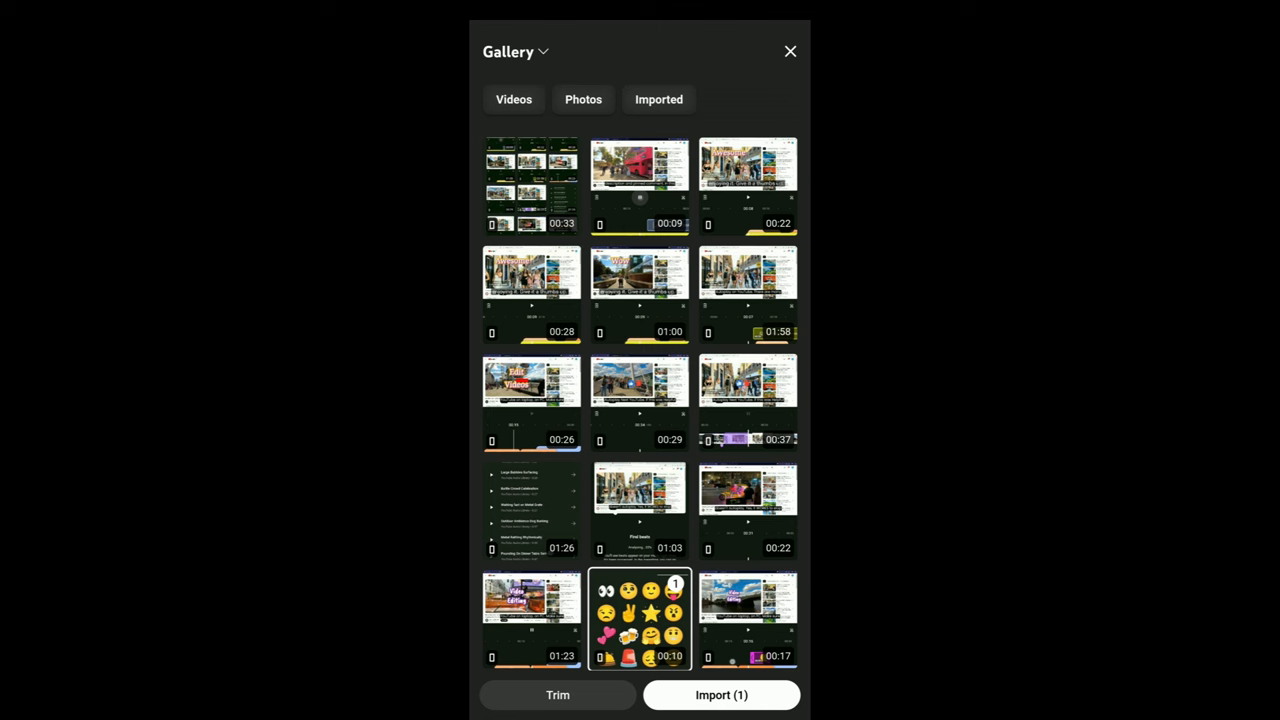
click(720, 696)
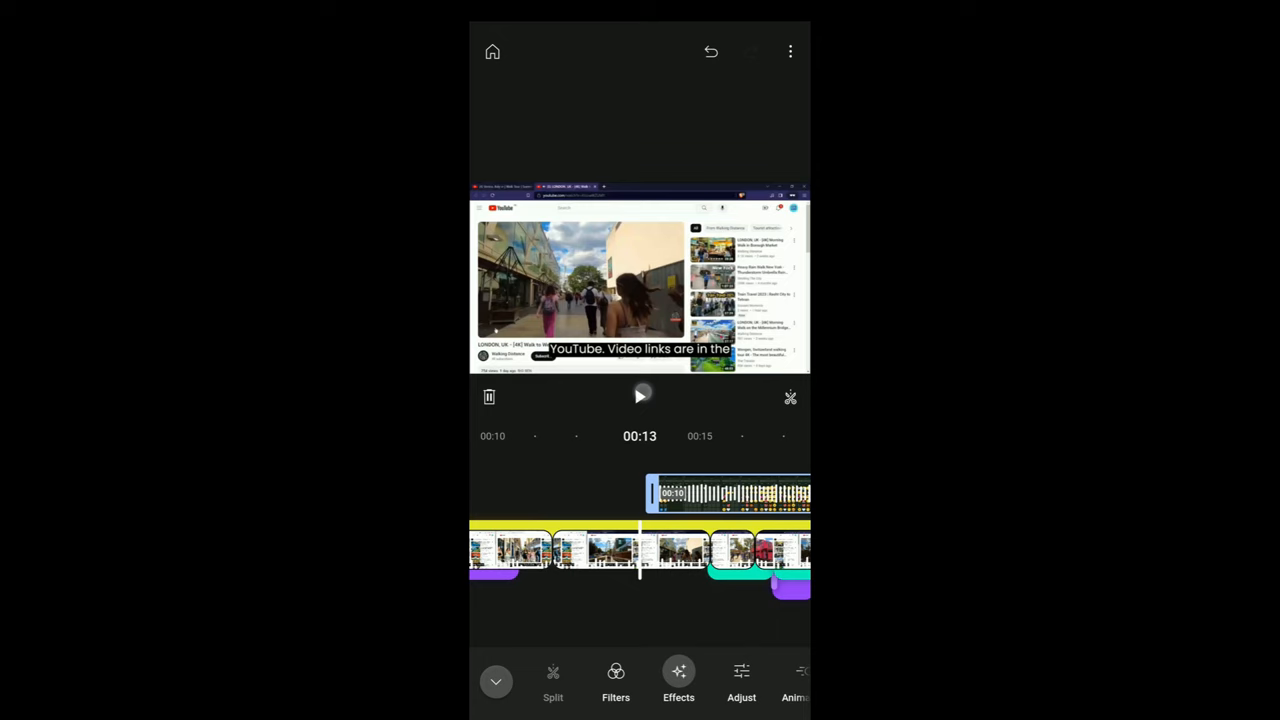
click(640, 396)
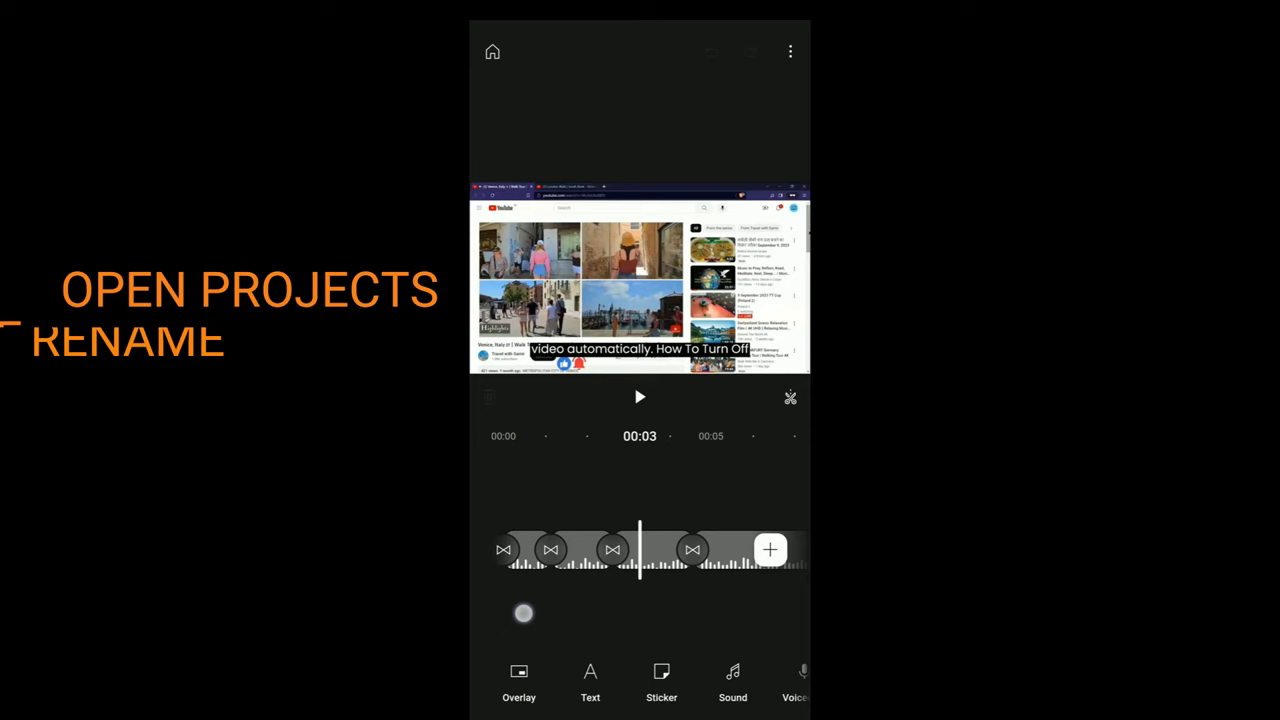
click(640, 396)
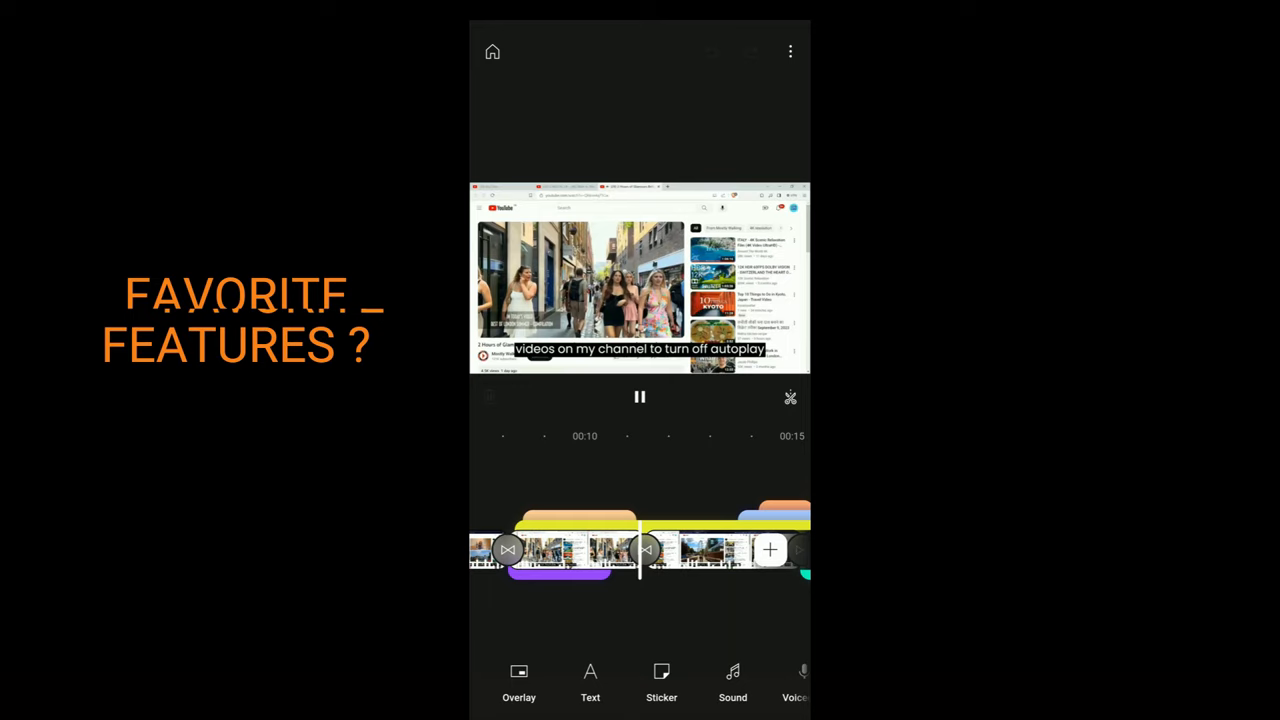